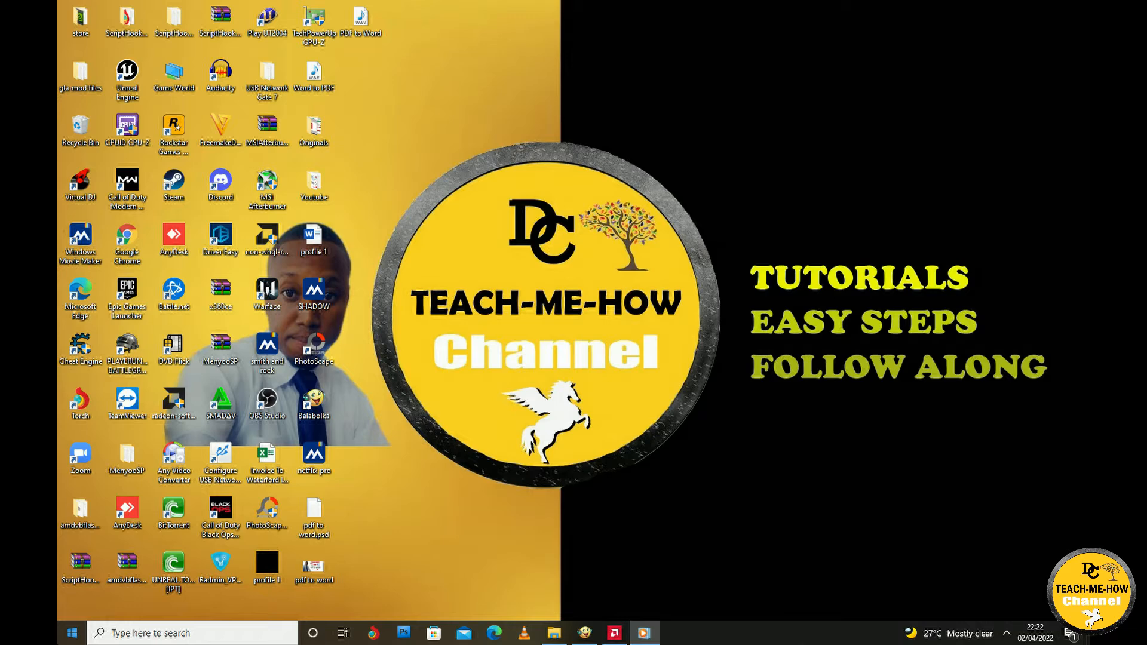
Step: Search the Start menu for 'word' to launch Microsoft Word
click(72, 633)
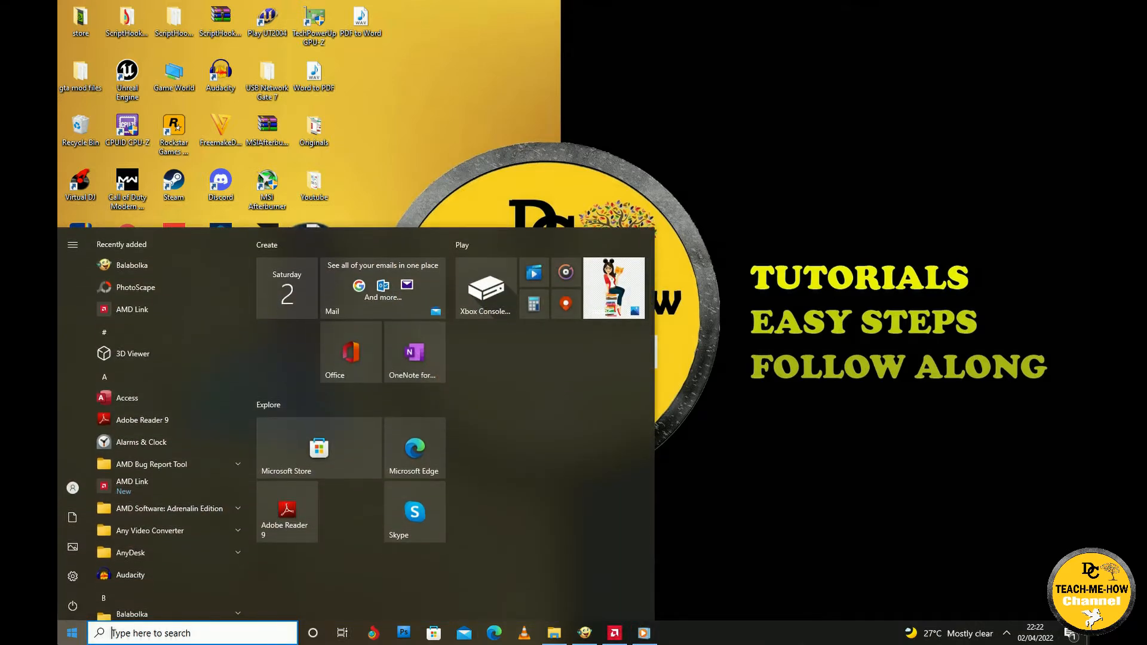
text(word)
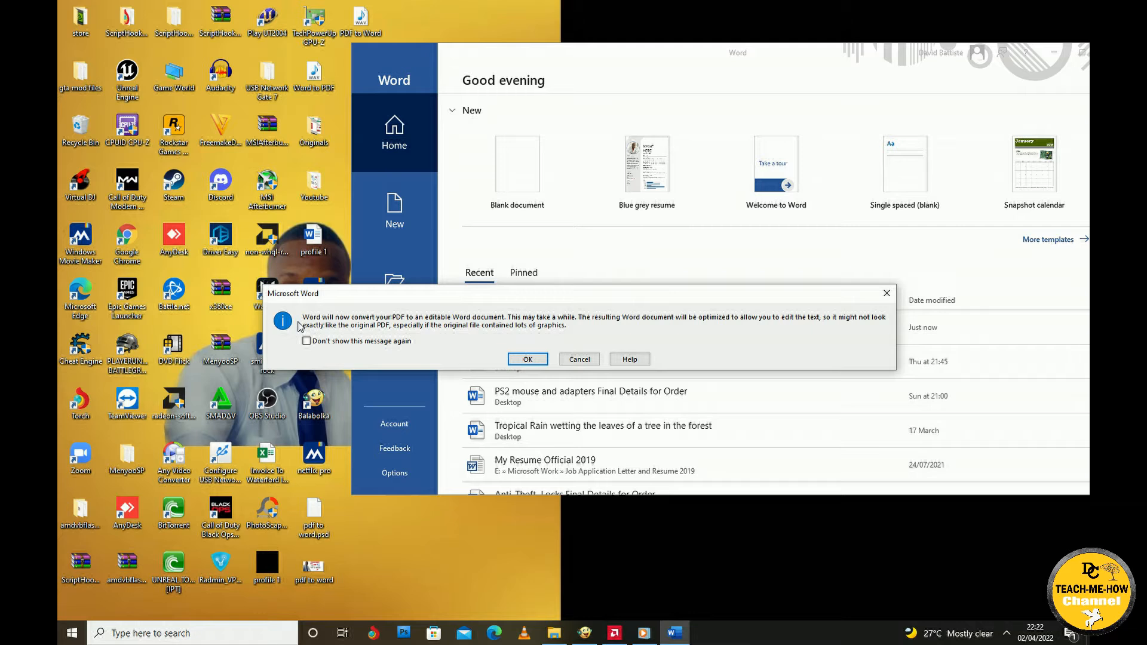
mouse_move(370, 333)
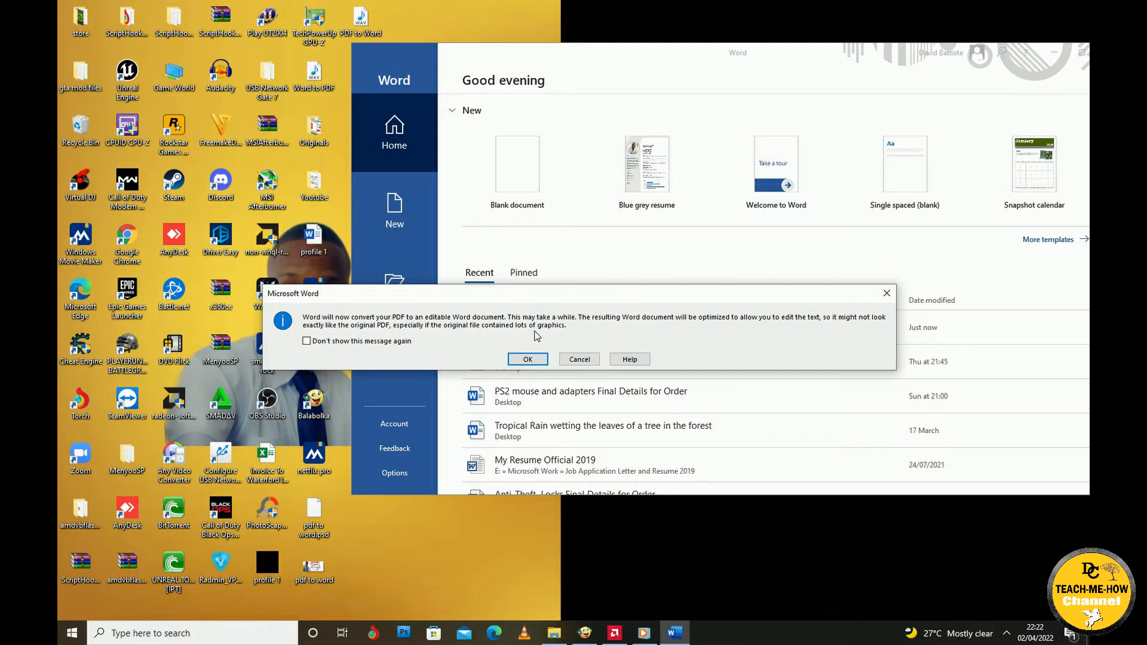
Step: Accept converting the 'profile 1' PDF into an editable document and return to the File start page
click(527, 359)
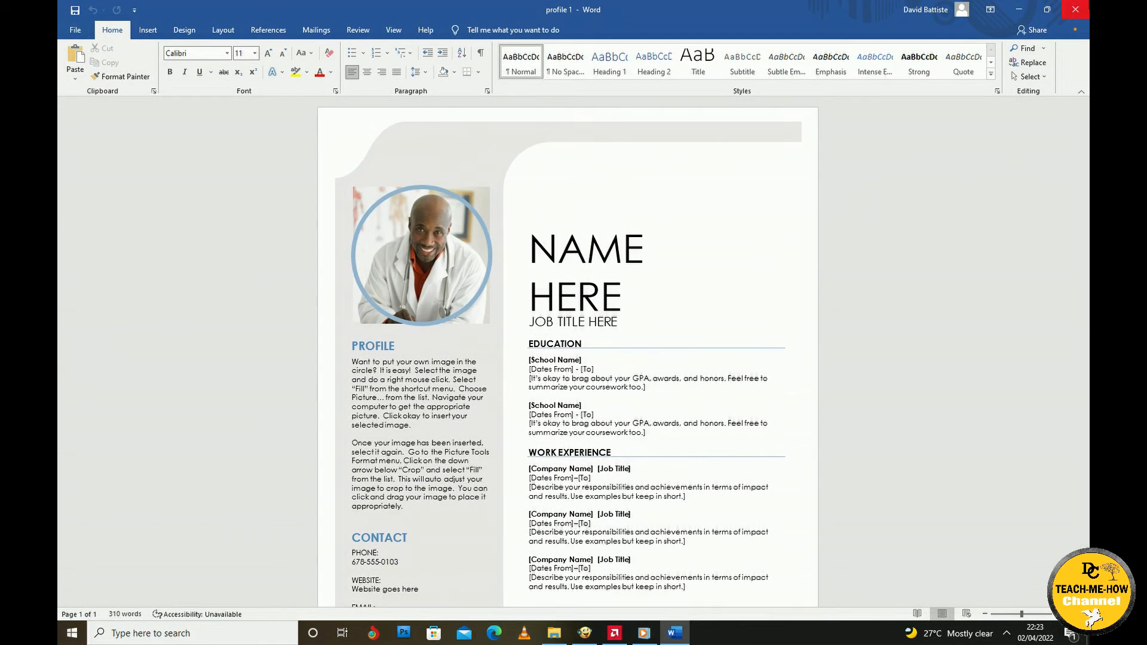
click(586, 249)
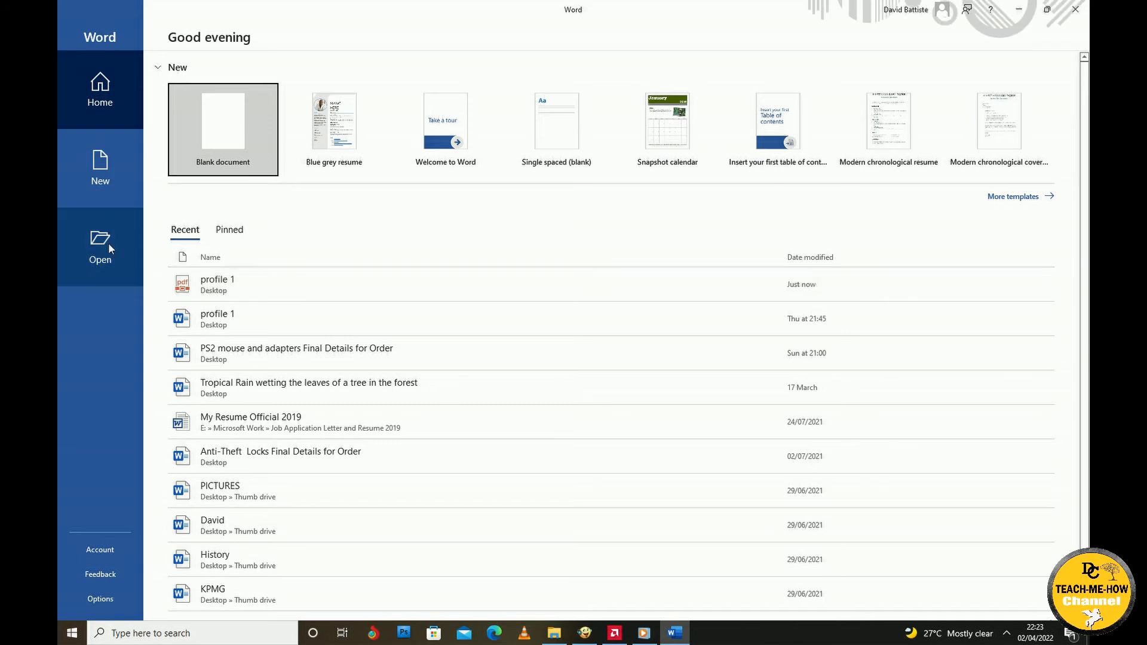
Step: Open the 'profile 1' PDF resume from the Desktop
click(100, 247)
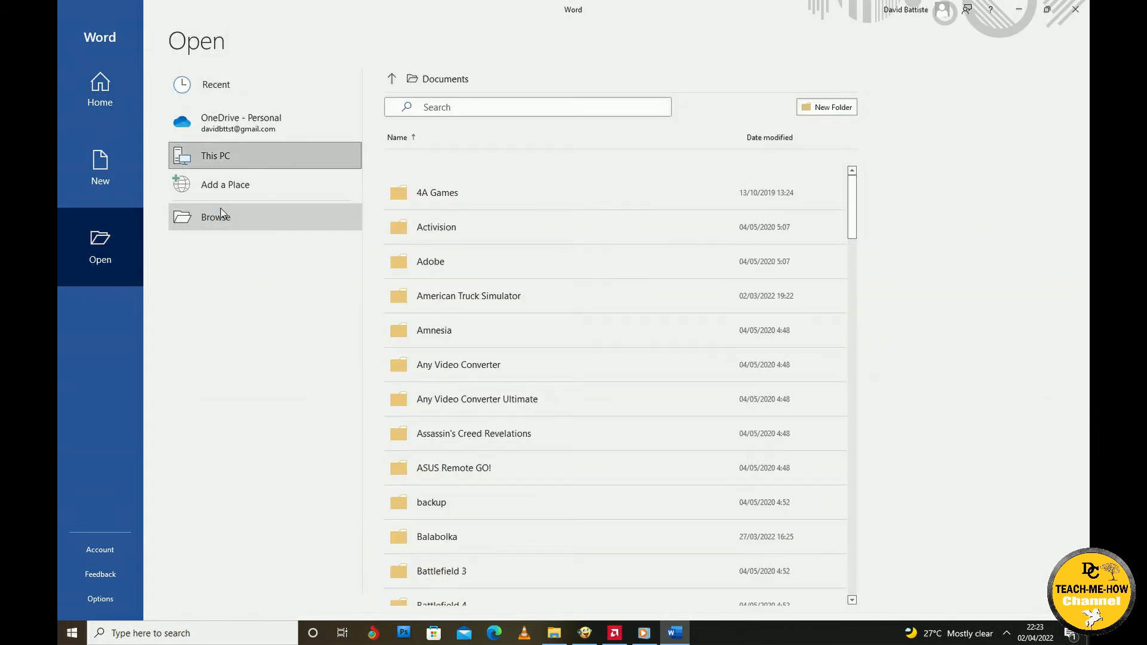
click(215, 216)
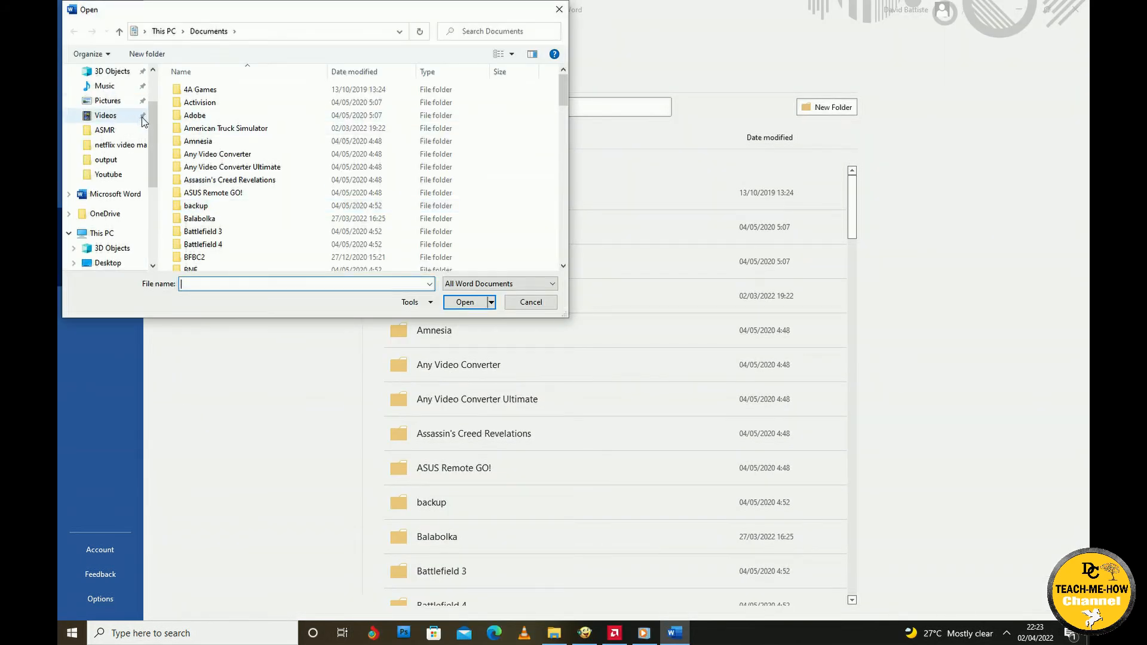
click(107, 71)
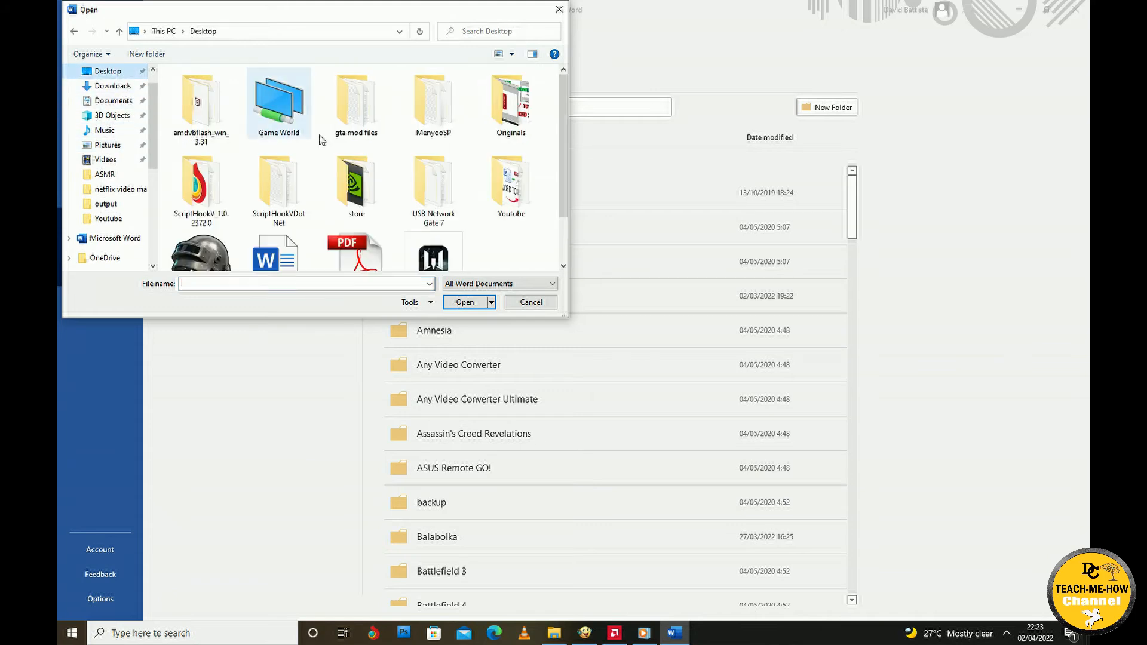
scroll(down, 3)
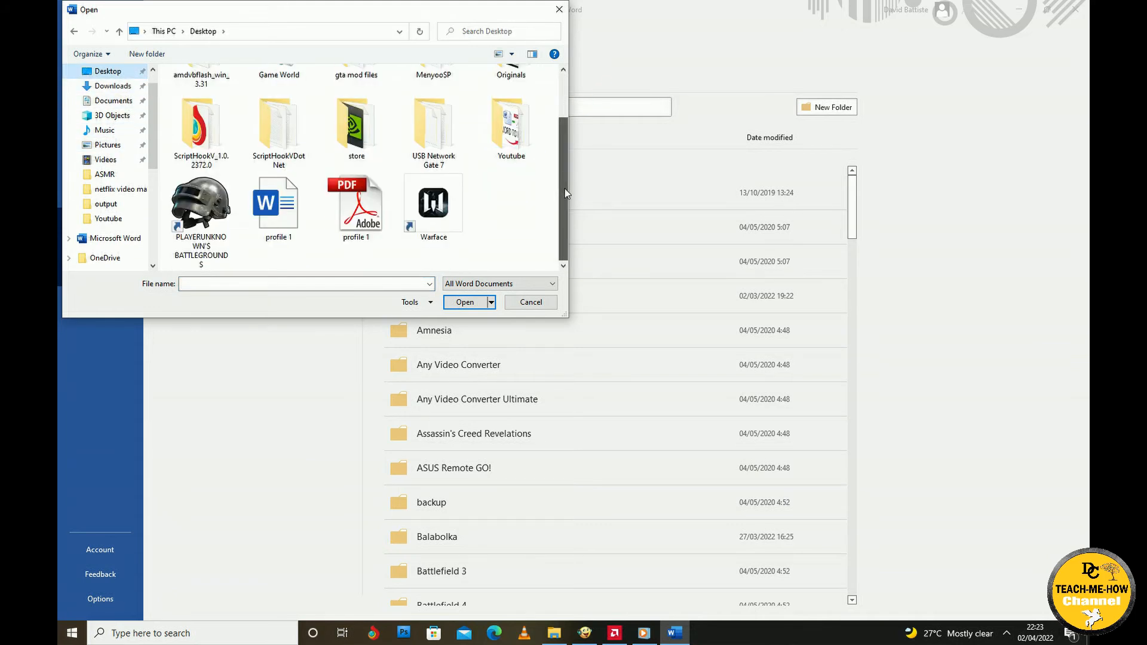
click(355, 202)
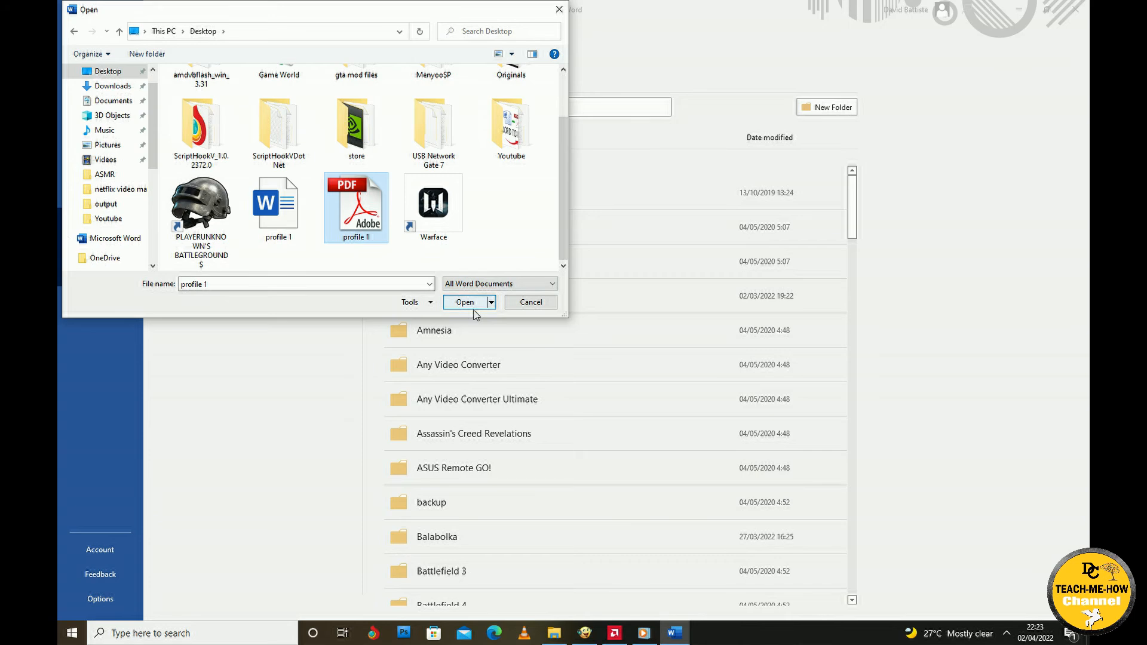
click(464, 302)
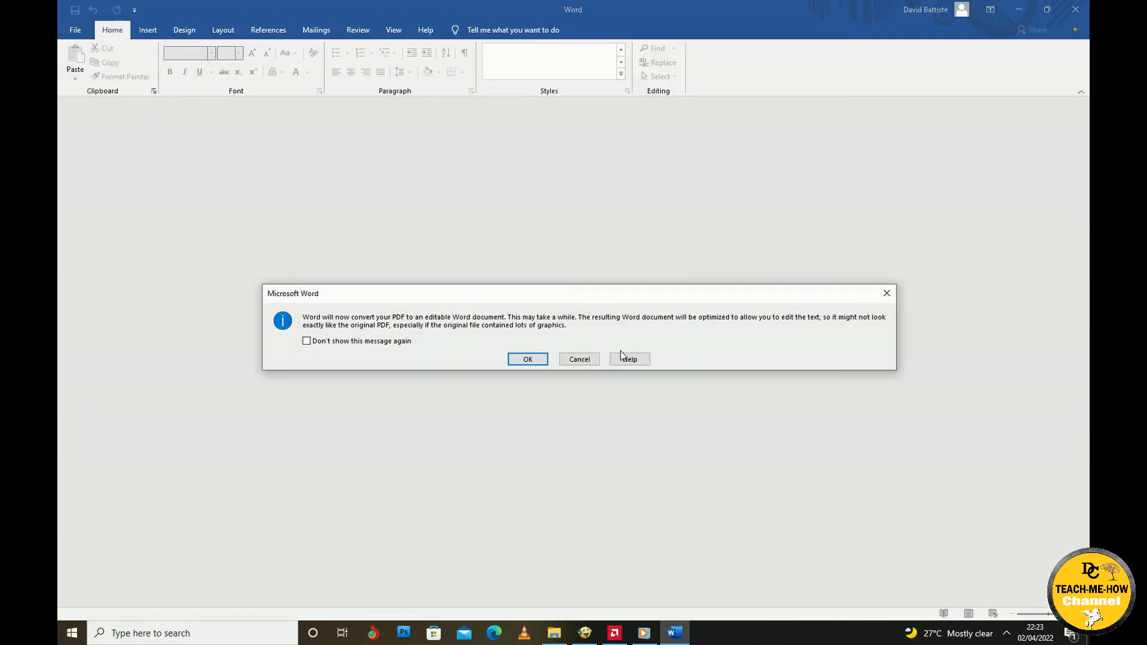
mouse_move(504, 330)
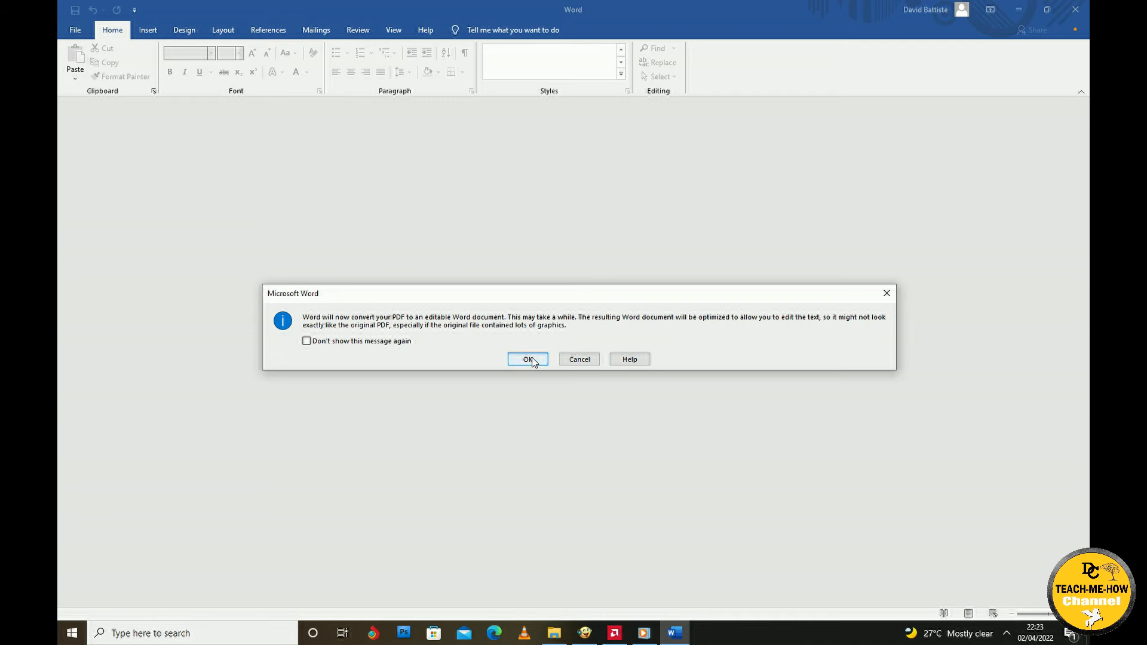
Step: Confirm the PDF conversion and clear the word NAME from the heading
click(528, 360)
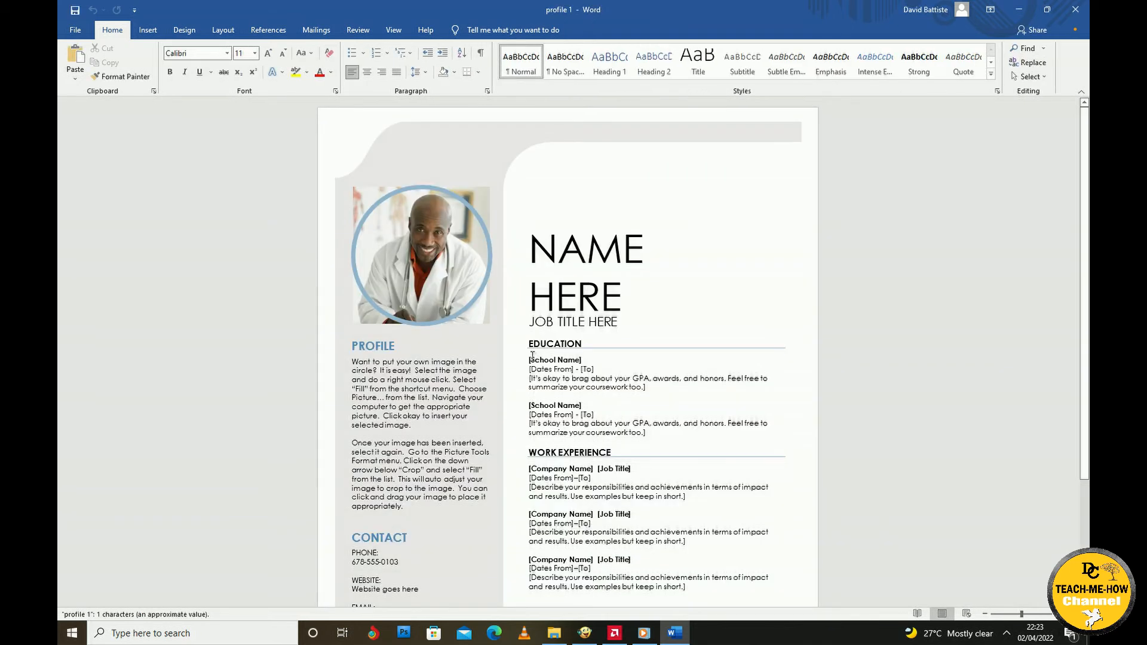
scroll(down, 3)
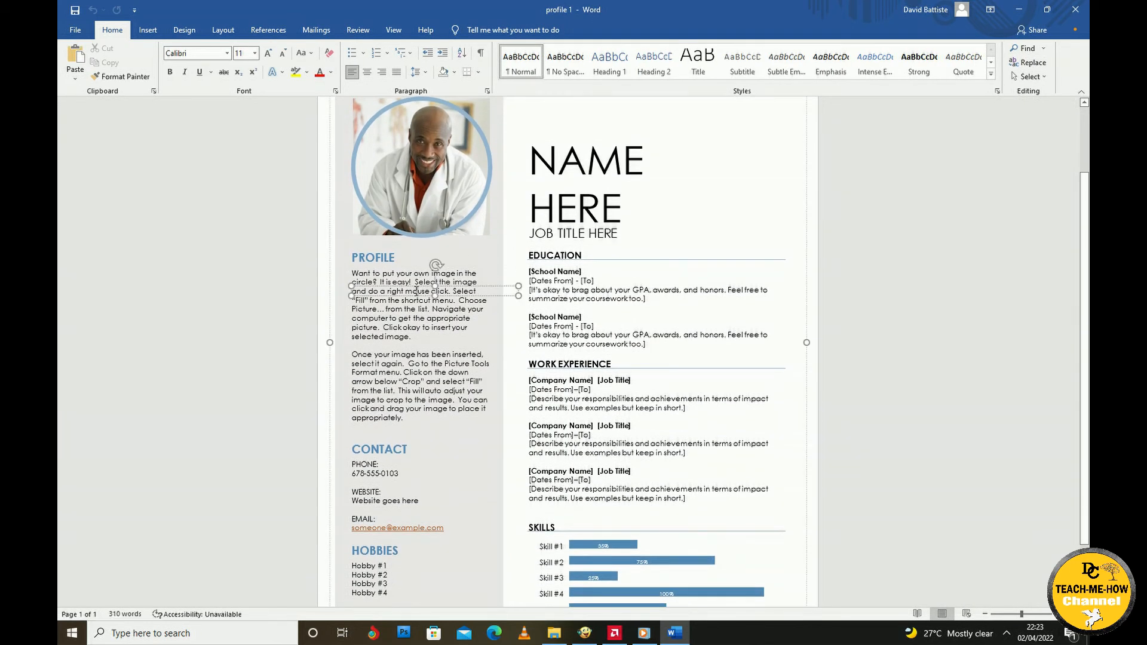
click(585, 160)
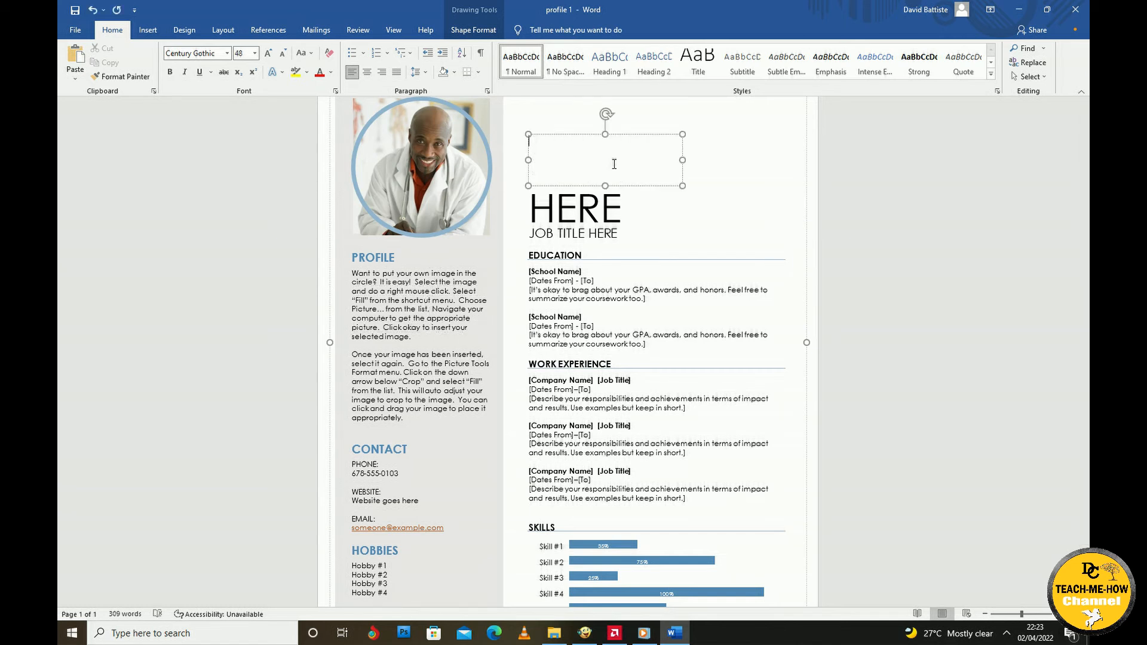
Step: Type 'DC TEACH ME HOW' into the emptied heading text box and select it
text(DC TE)
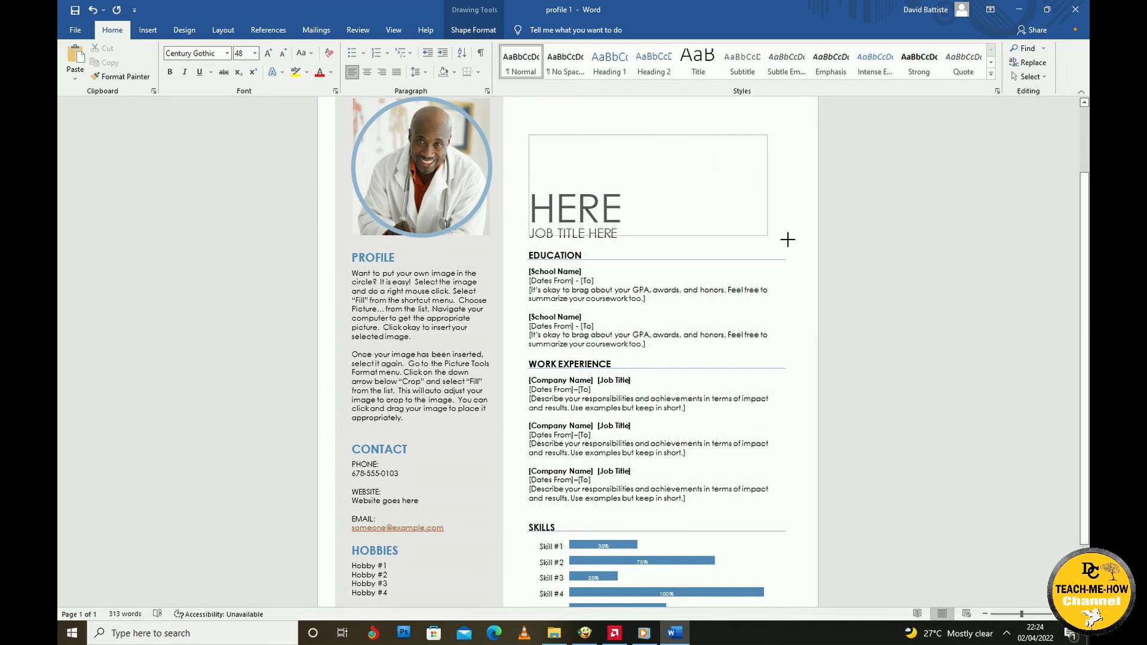
text(DC TEACH ME HOW)
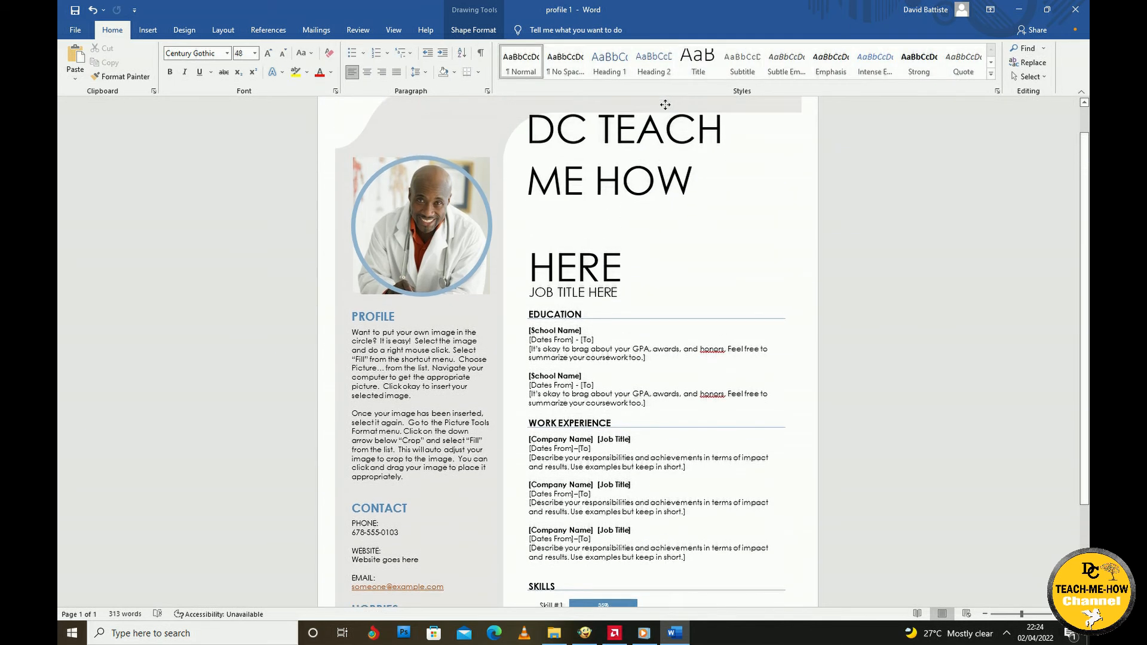
click(621, 183)
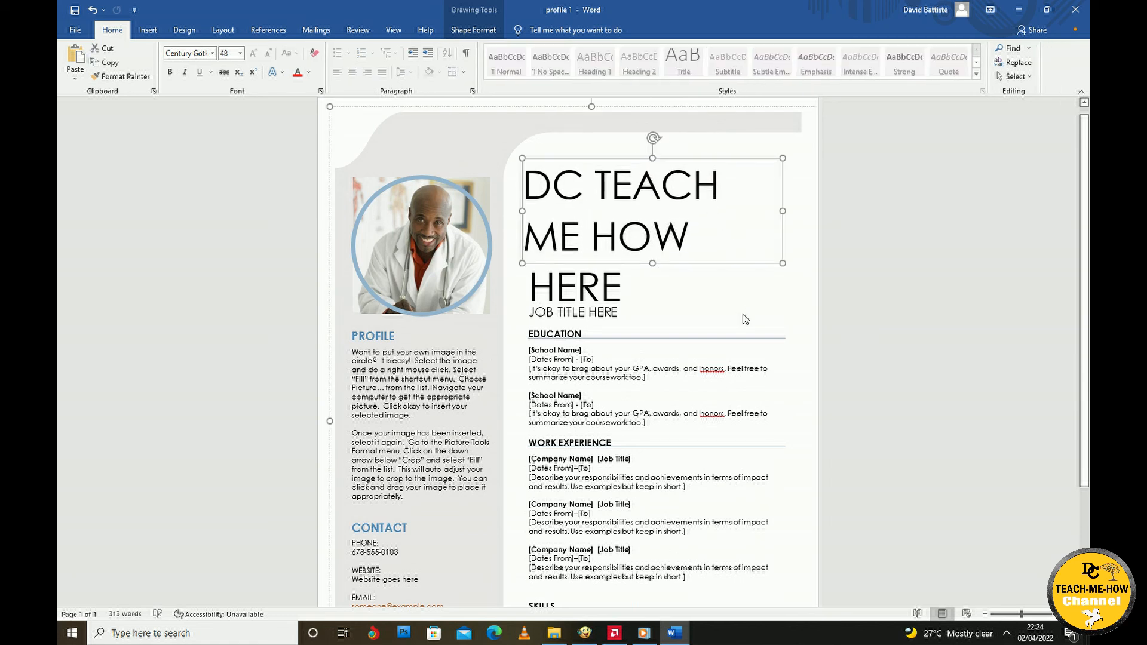